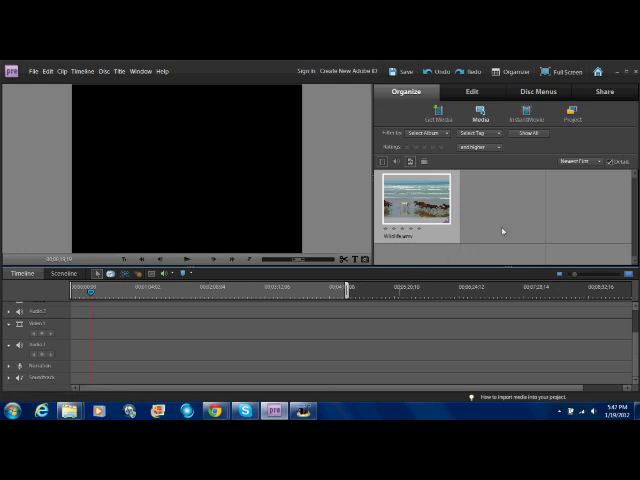
{"action": "mouse_move", "coordinate": [420, 204]}
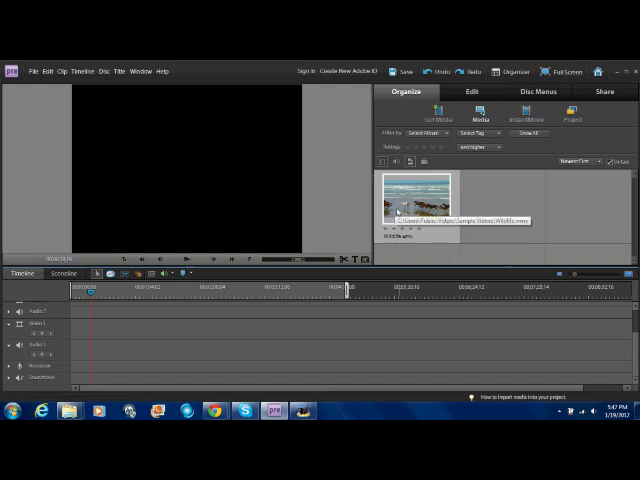
{"action": "mouse_move", "coordinate": [422, 196]}
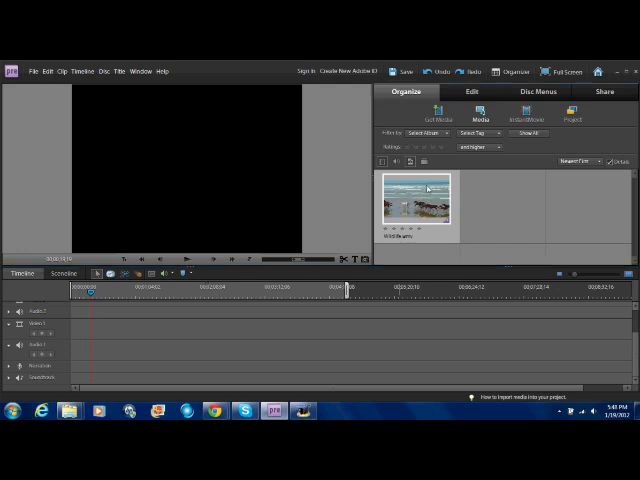
- Drag the sample wildlife clip onto the Video 1 track and stop its playback
{"action": "left_click_drag", "start_coordinate": [424, 200], "coordinate": [210, 312]}
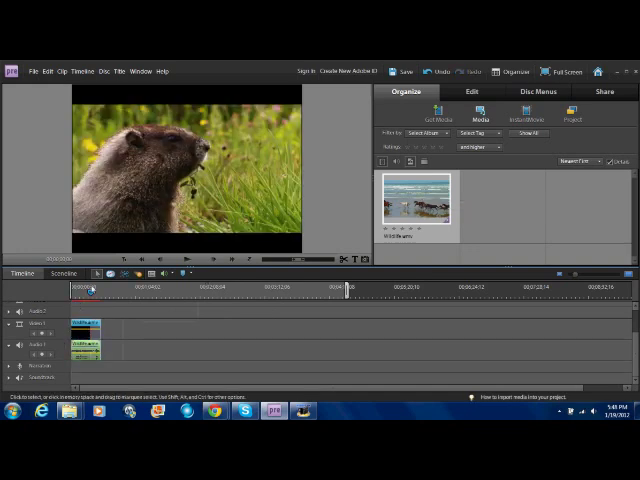
{"action": "left_click", "coordinate": [186, 272]}
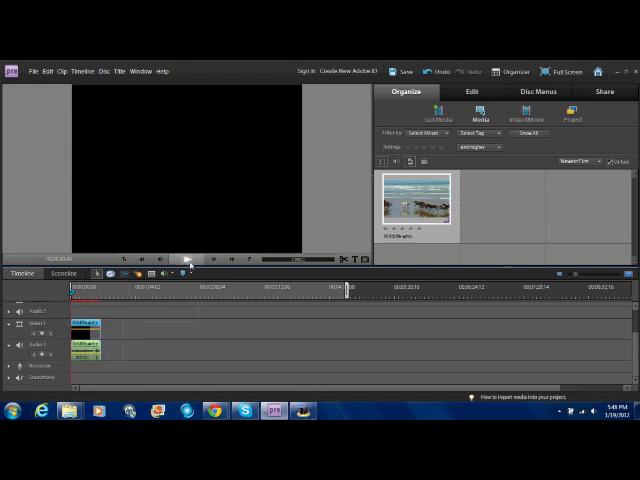
{"action": "left_click", "coordinate": [188, 272]}
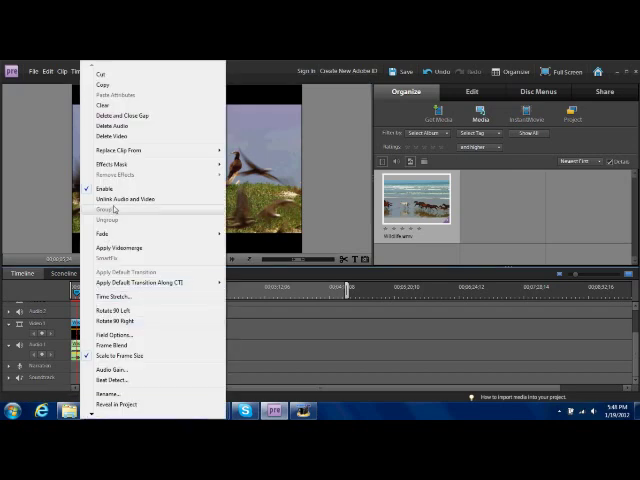
{"action": "mouse_move", "coordinate": [104, 278]}
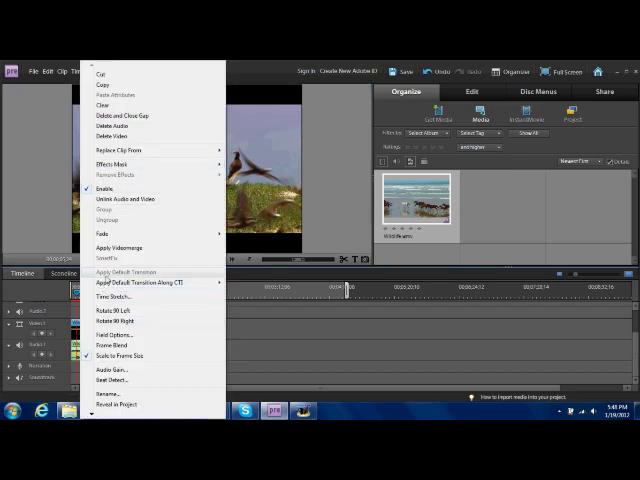
- Use Time Stretch to give the wildlife clip a faster Speed percentage and confirm it
{"action": "left_click", "coordinate": [112, 296]}
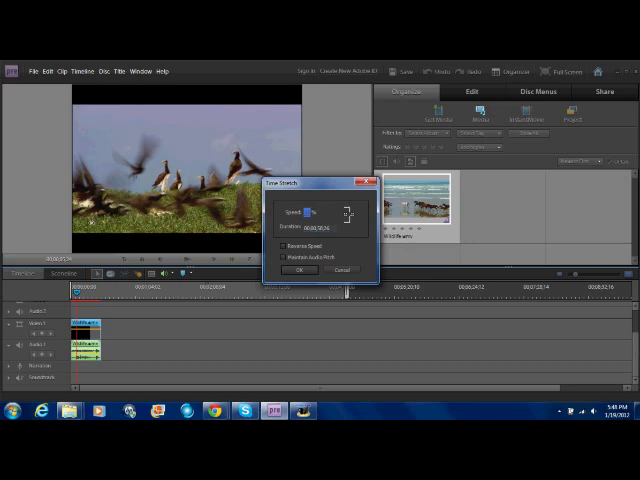
{"action": "left_click", "coordinate": [300, 268]}
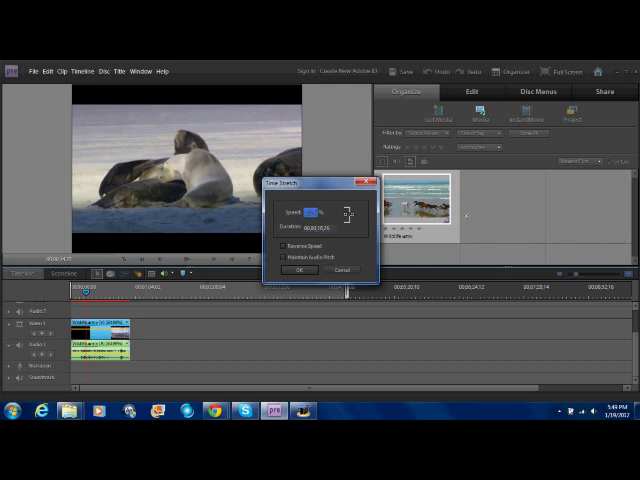
{"action": "left_click", "coordinate": [300, 268]}
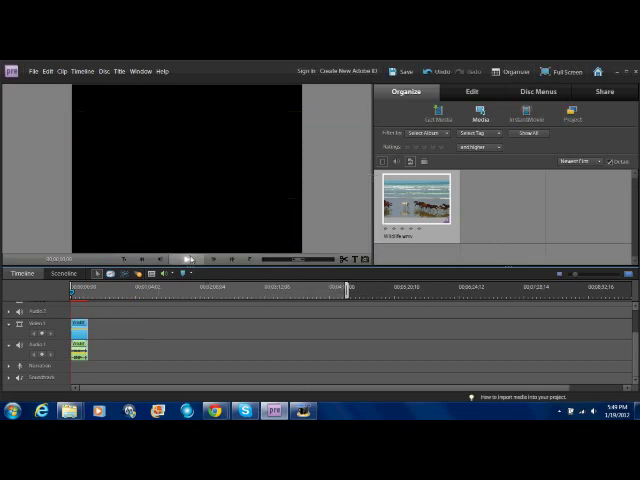
{"action": "left_click", "coordinate": [188, 260]}
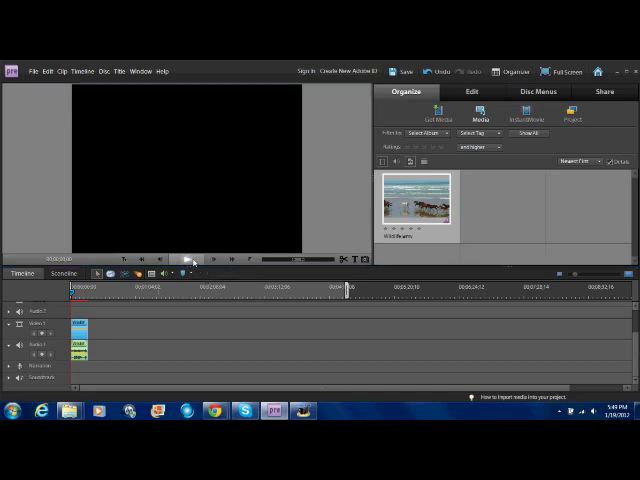
{"action": "left_click", "coordinate": [188, 260]}
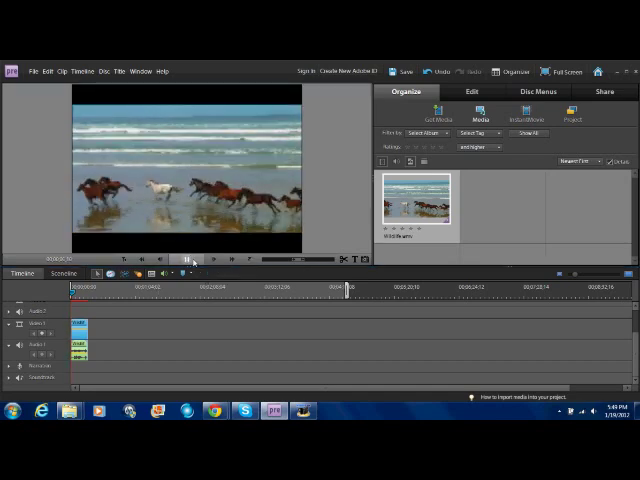
{"action": "left_click", "coordinate": [188, 260]}
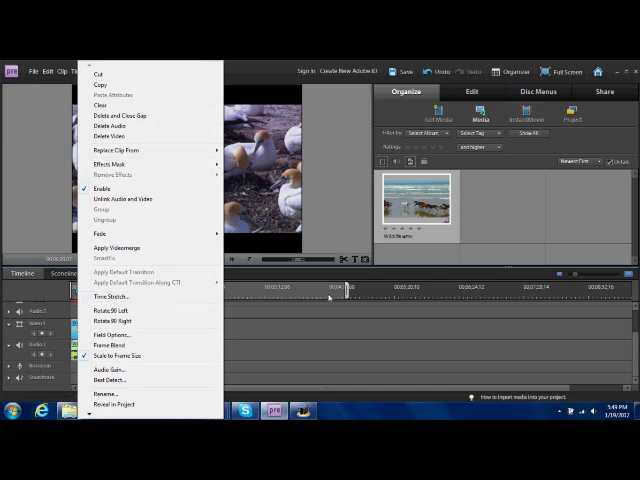
- Enable Reverse Speed in Time Stretch so the wildlife clip plays backwards
{"action": "left_click", "coordinate": [360, 340]}
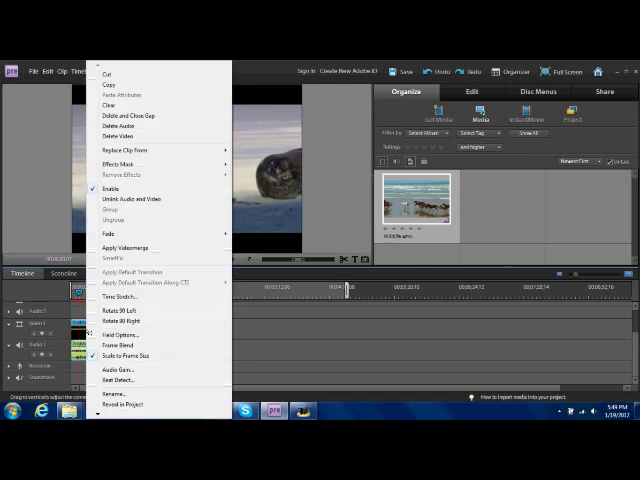
{"action": "mouse_move", "coordinate": [116, 296]}
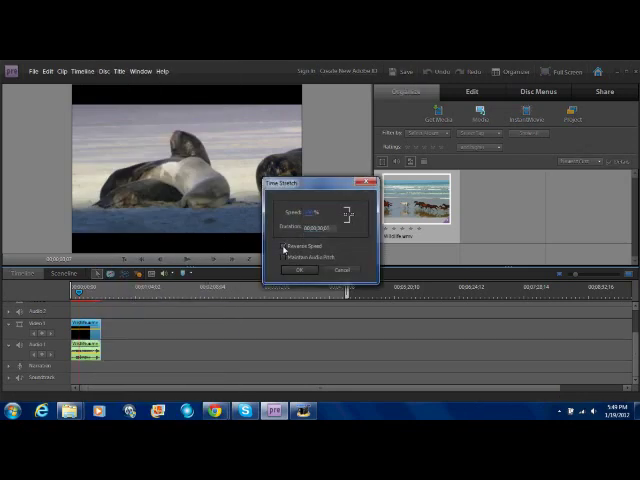
{"action": "left_click", "coordinate": [300, 268]}
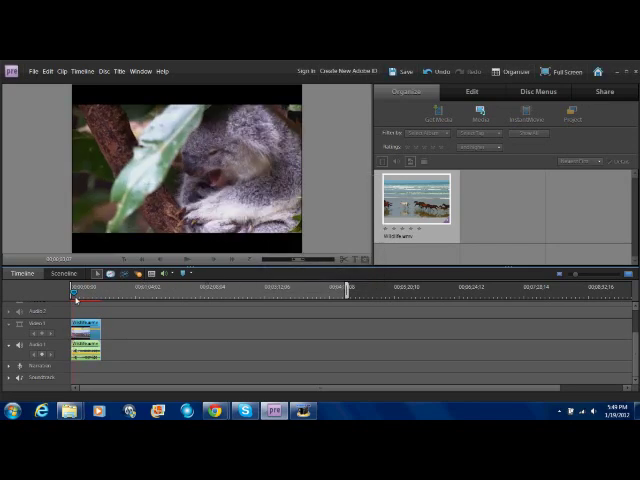
{"action": "left_click", "coordinate": [188, 260]}
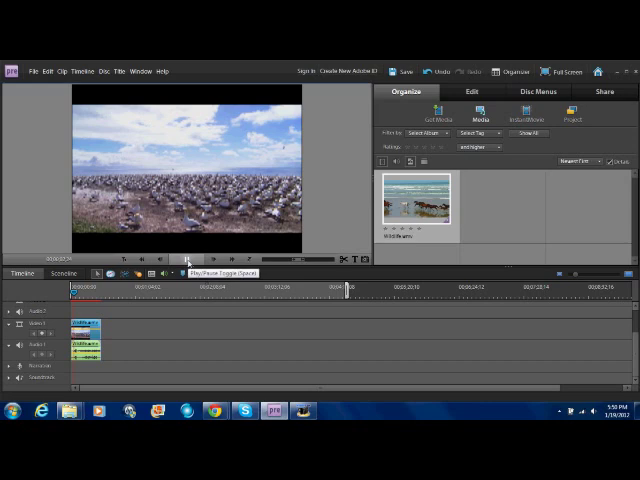
{"action": "left_click", "coordinate": [184, 258]}
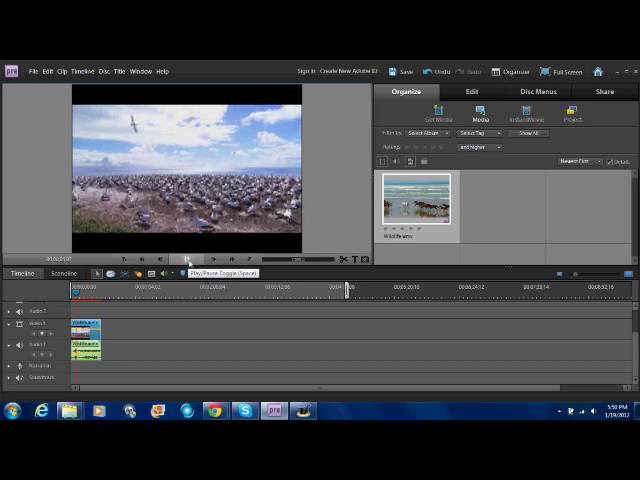
{"action": "mouse_move", "coordinate": [196, 272]}
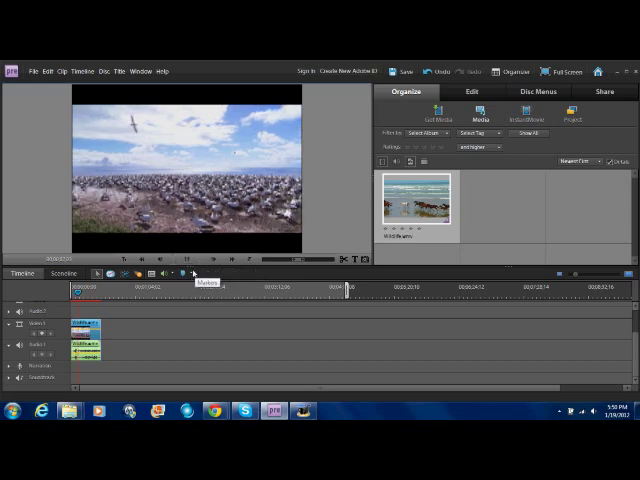
{"action": "left_click", "coordinate": [184, 272]}
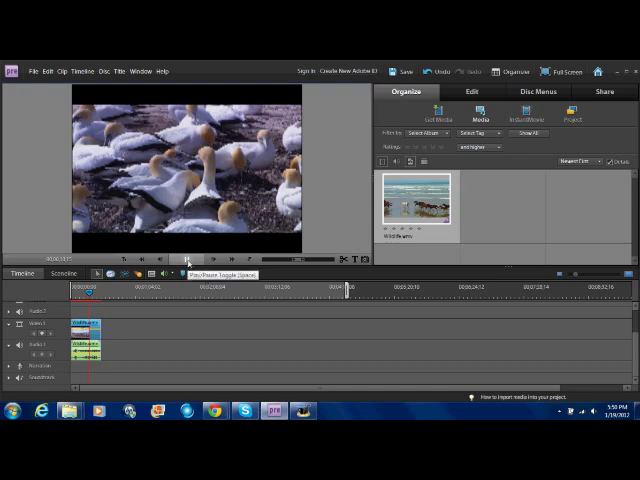
{"action": "left_click", "coordinate": [186, 272]}
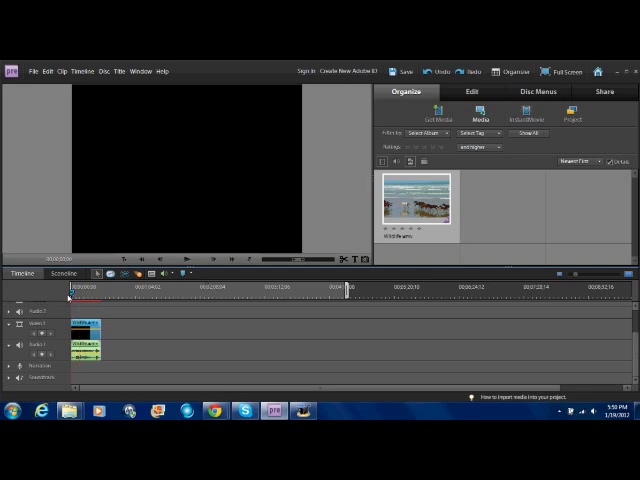
{"action": "left_click", "coordinate": [188, 272]}
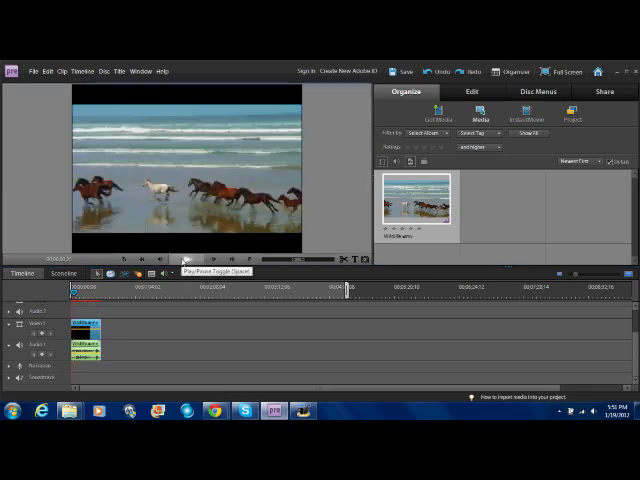
{"action": "left_click", "coordinate": [184, 260]}
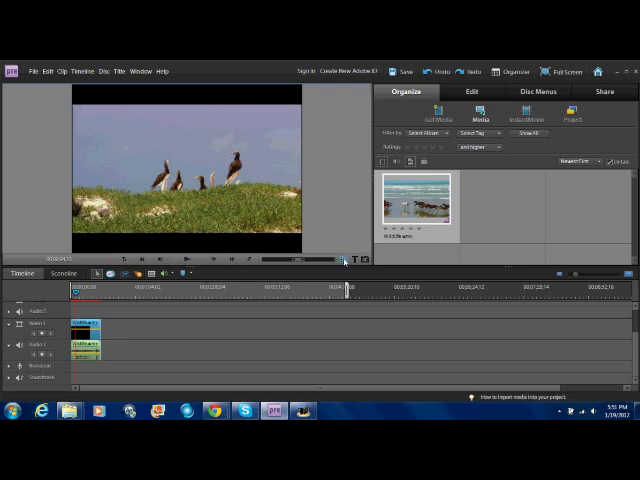
{"action": "mouse_move", "coordinate": [344, 268]}
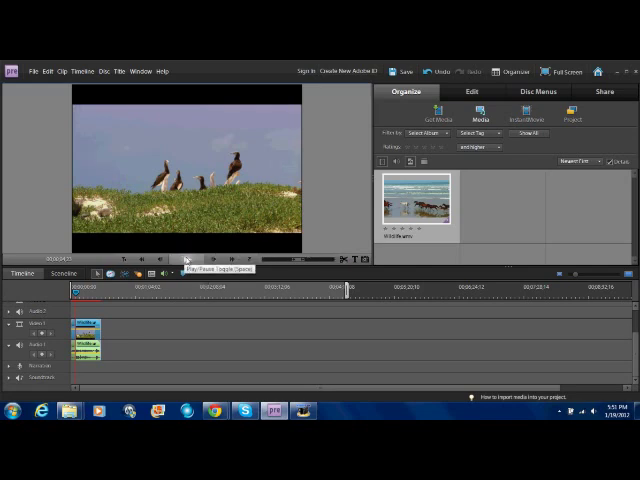
{"action": "left_click", "coordinate": [192, 272]}
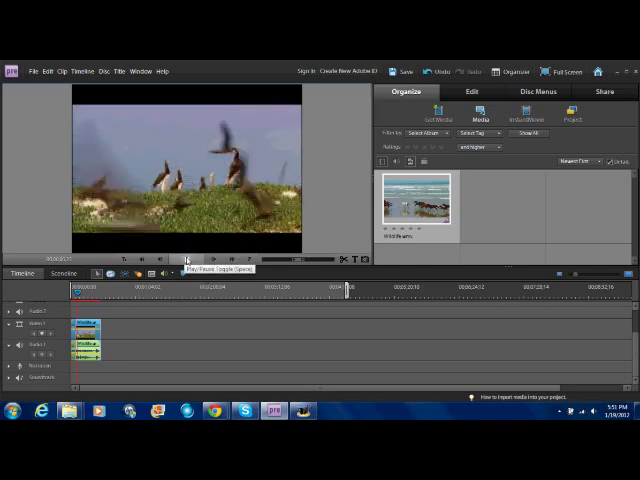
{"action": "left_click", "coordinate": [188, 260]}
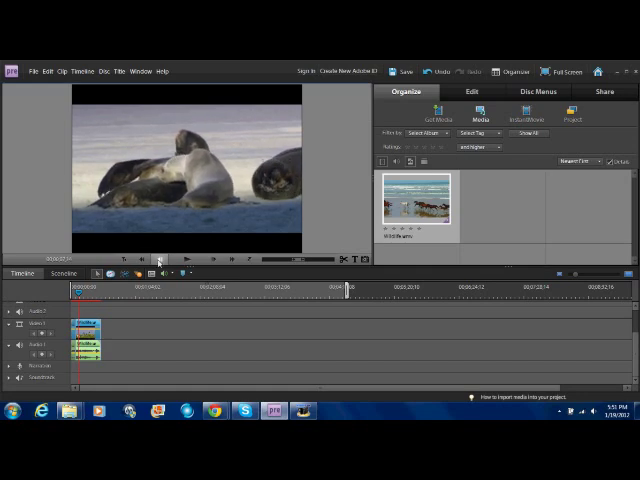
{"action": "left_click", "coordinate": [188, 262]}
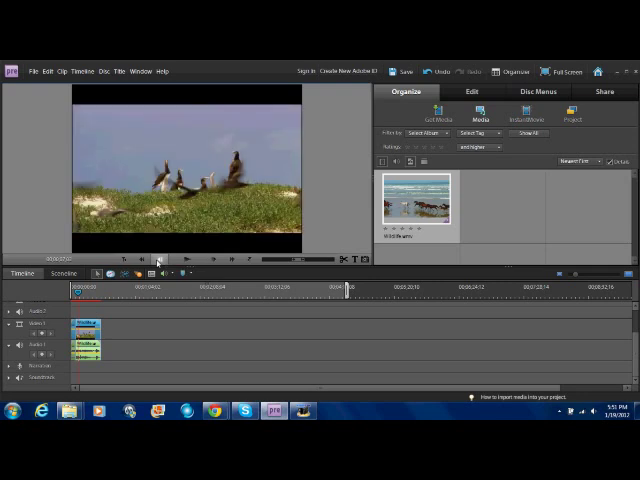
{"action": "mouse_move", "coordinate": [350, 264]}
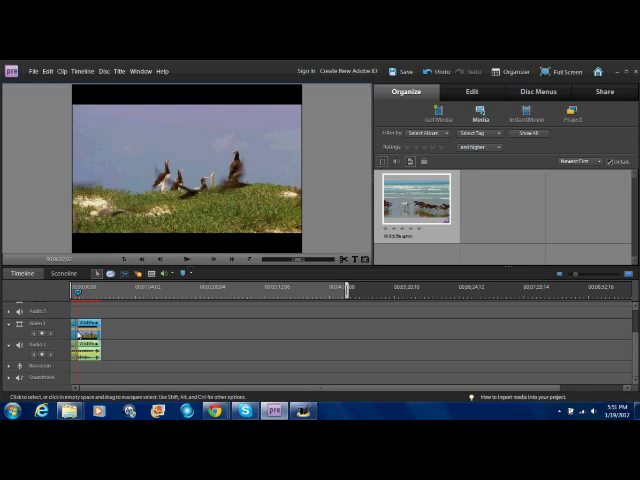
- Apply another Time Stretch speed change from the clip's context menu and play the result
{"action": "right_click", "coordinate": [84, 328]}
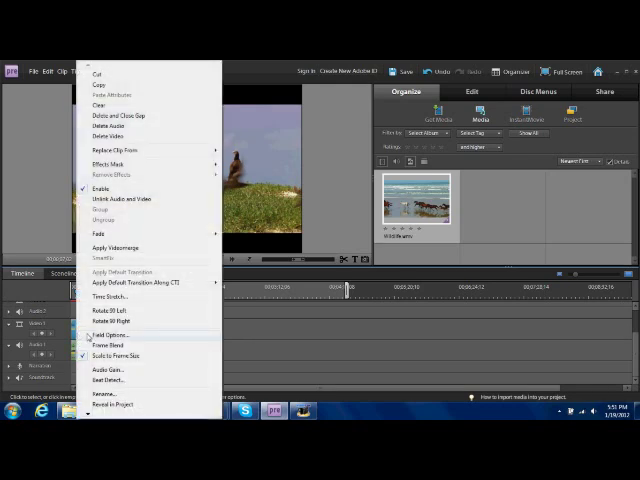
{"action": "mouse_move", "coordinate": [158, 258]}
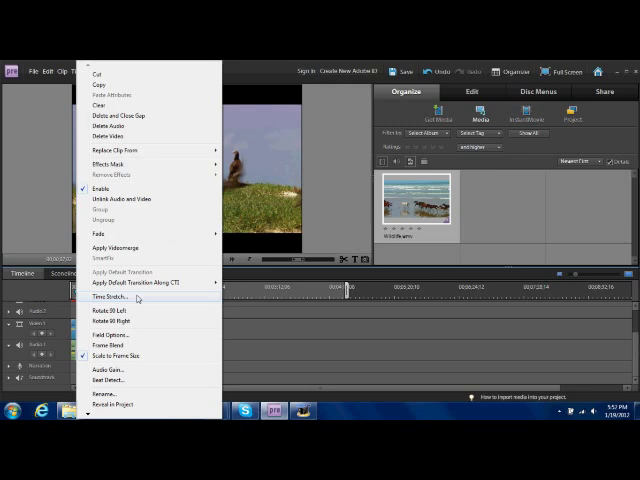
{"action": "left_click", "coordinate": [108, 296]}
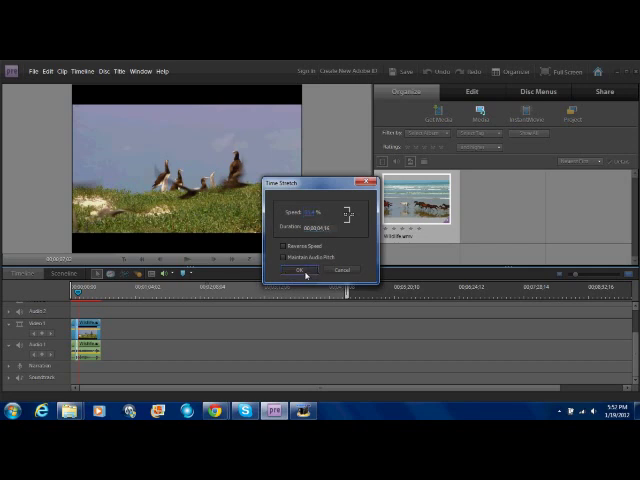
{"action": "left_click", "coordinate": [296, 270]}
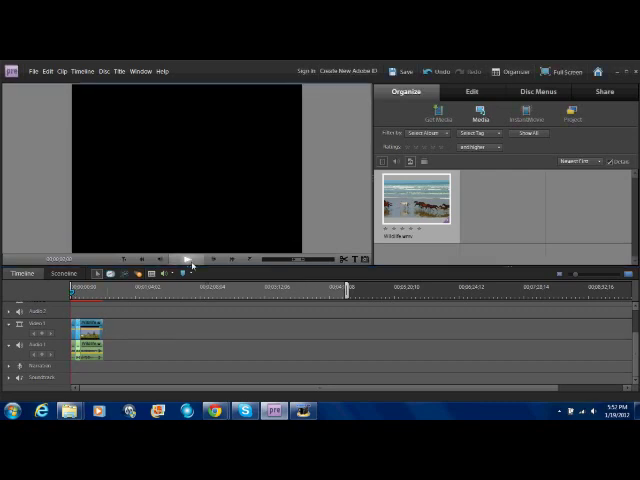
{"action": "left_click", "coordinate": [188, 260]}
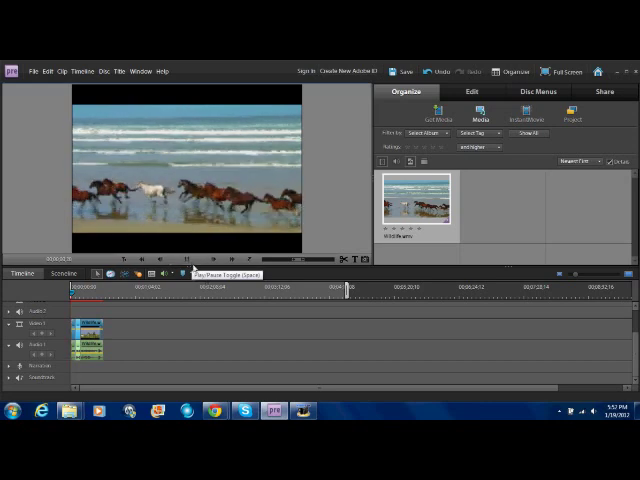